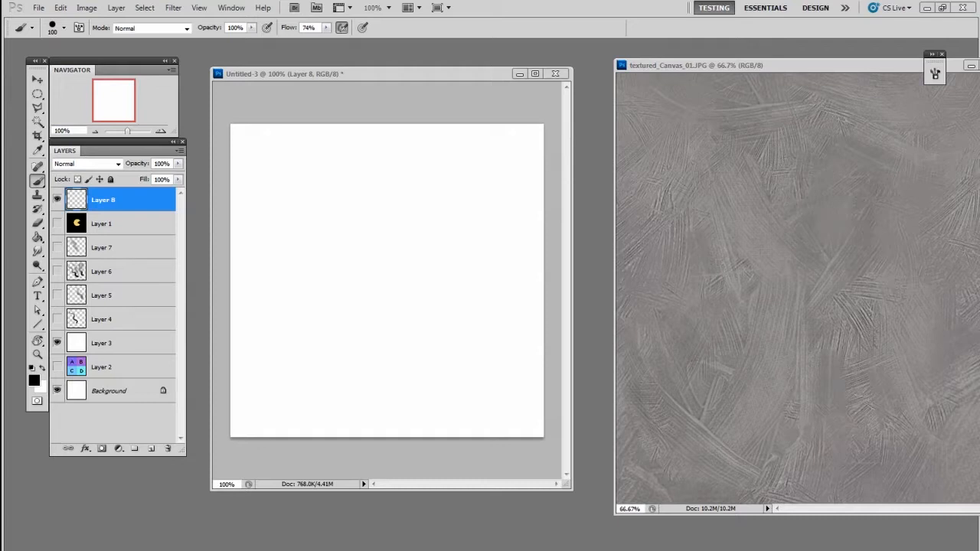
pyautogui.moveTo(436, 465)
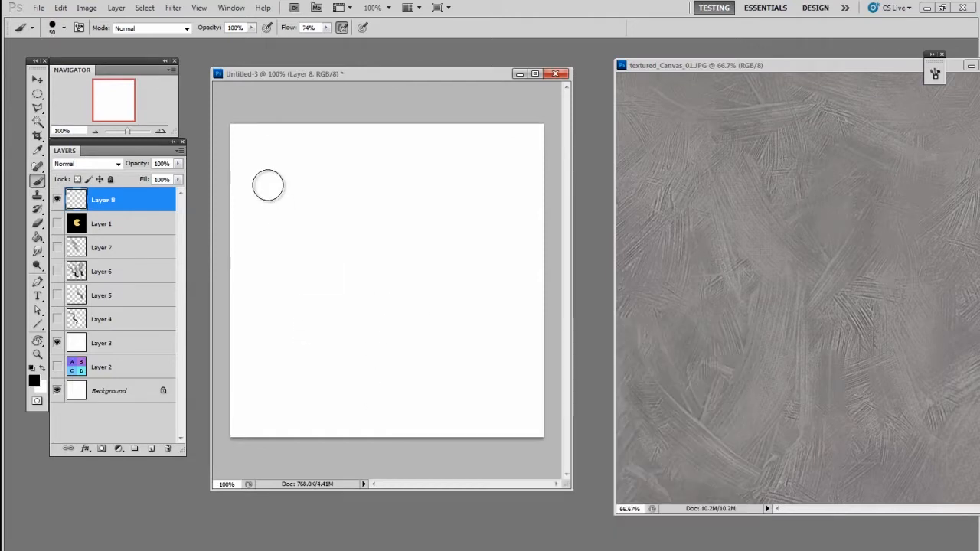
# - Paint a soft black wavy test stroke and bring up the brush's Texture settings
pyautogui.moveTo(268, 184); pyautogui.dragTo(414, 383)
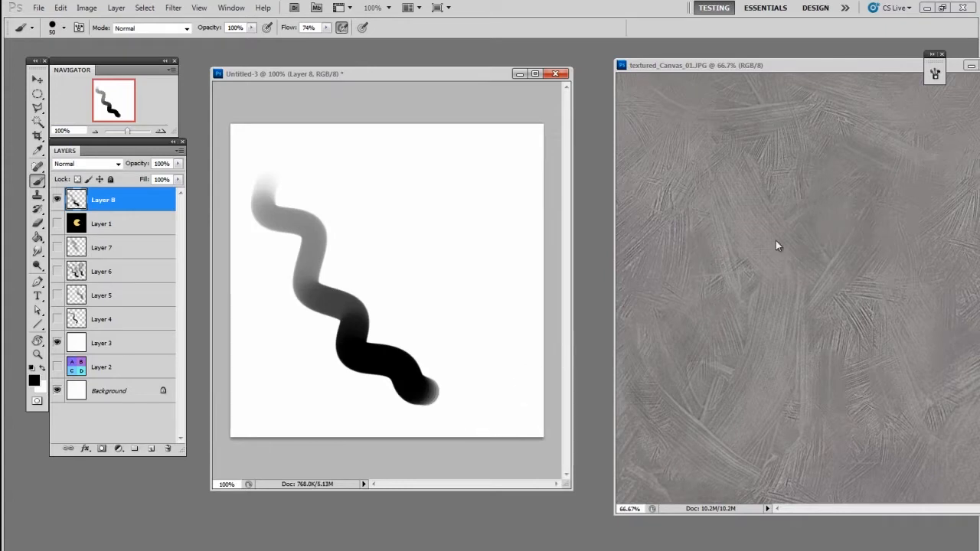
pyautogui.click(693, 140)
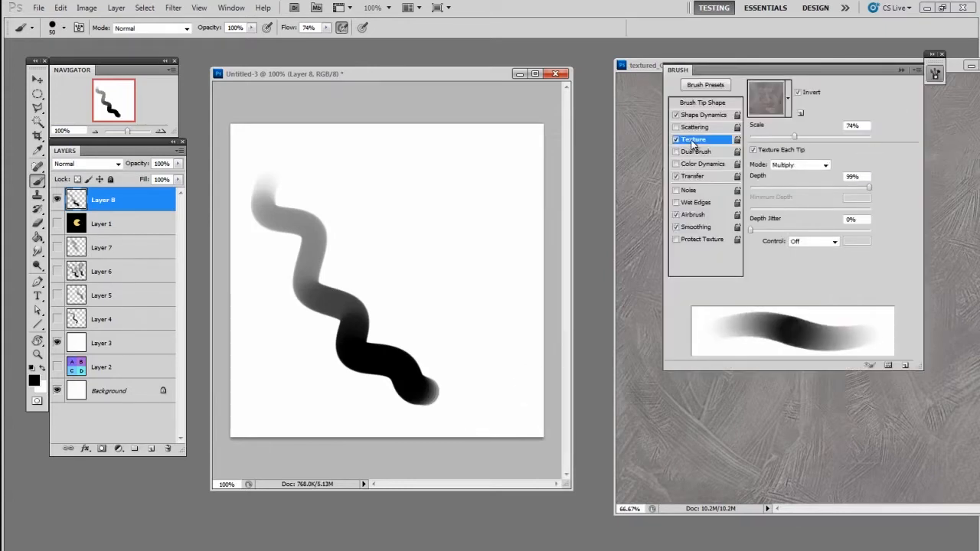
pyautogui.moveTo(337, 169); pyautogui.dragTo(474, 307)
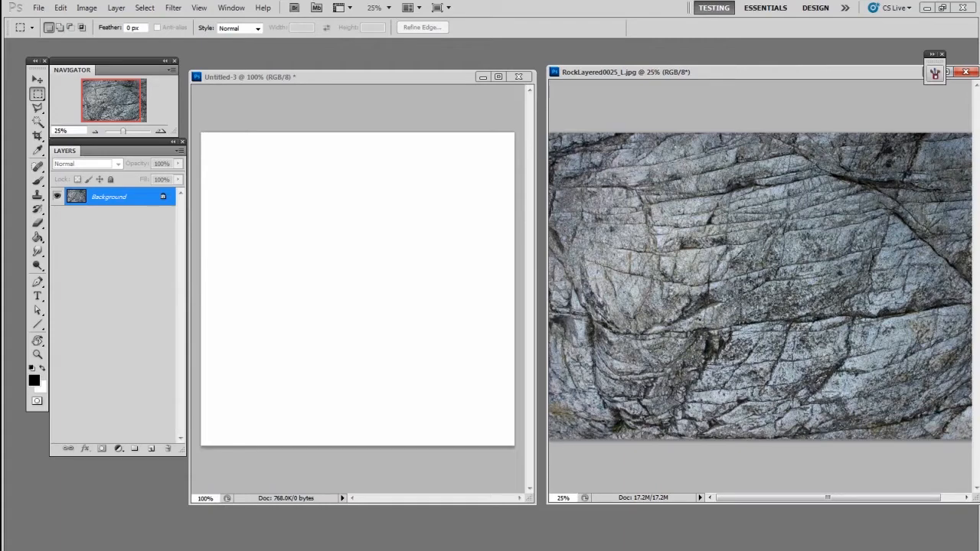
pyautogui.moveTo(593, 175)
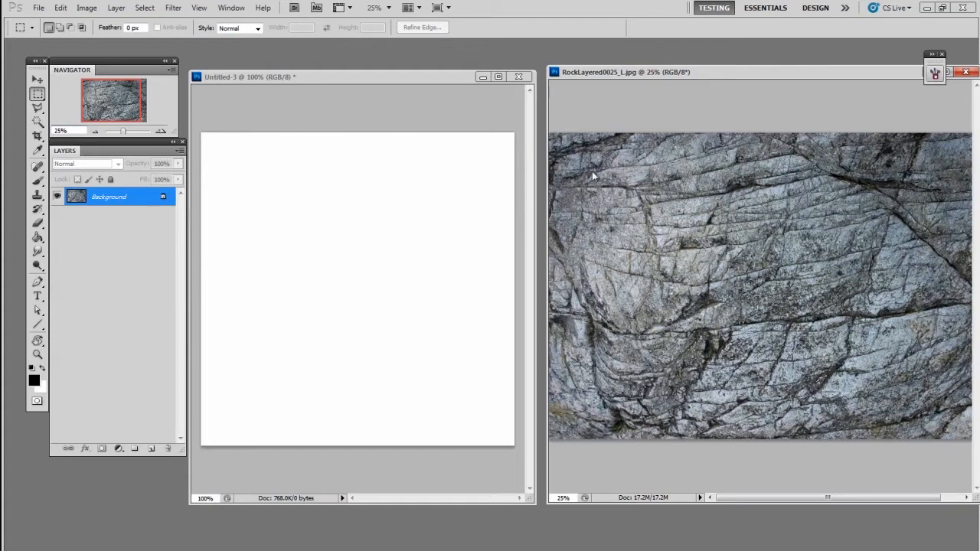
# - Drag the rock photo into Untitled-3 and scale it down to cover the canvas
pyautogui.moveTo(582, 178); pyautogui.dragTo(831, 402)
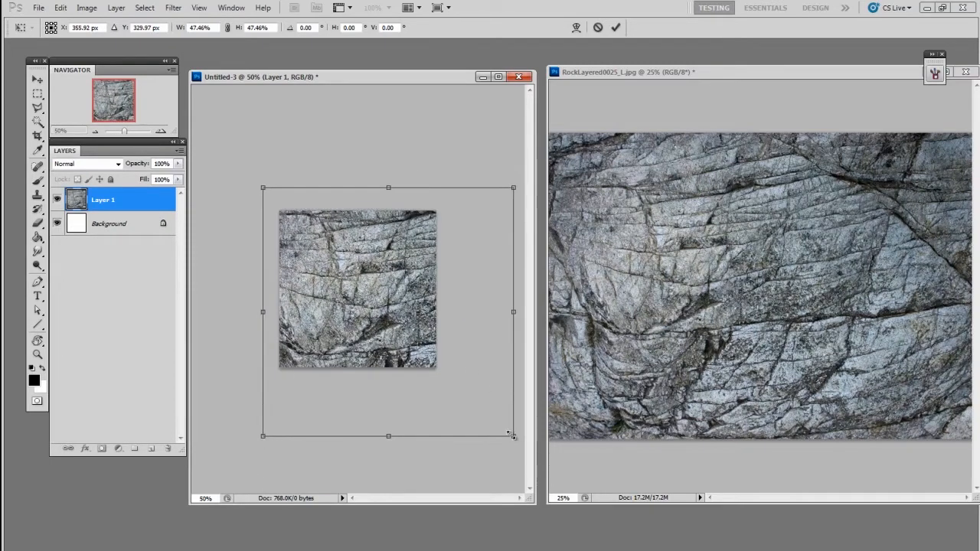
pyautogui.moveTo(513, 437); pyautogui.dragTo(453, 383)
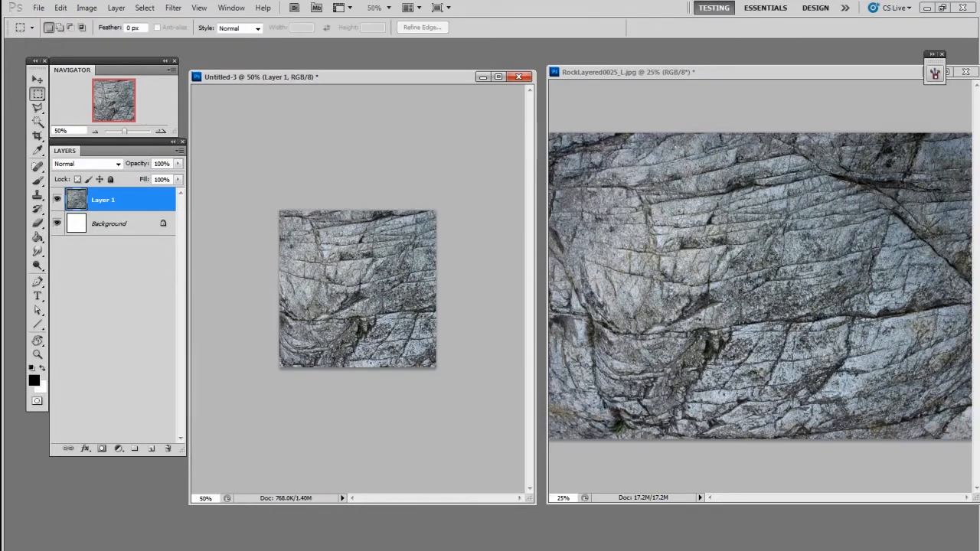
pyautogui.click(37, 136)
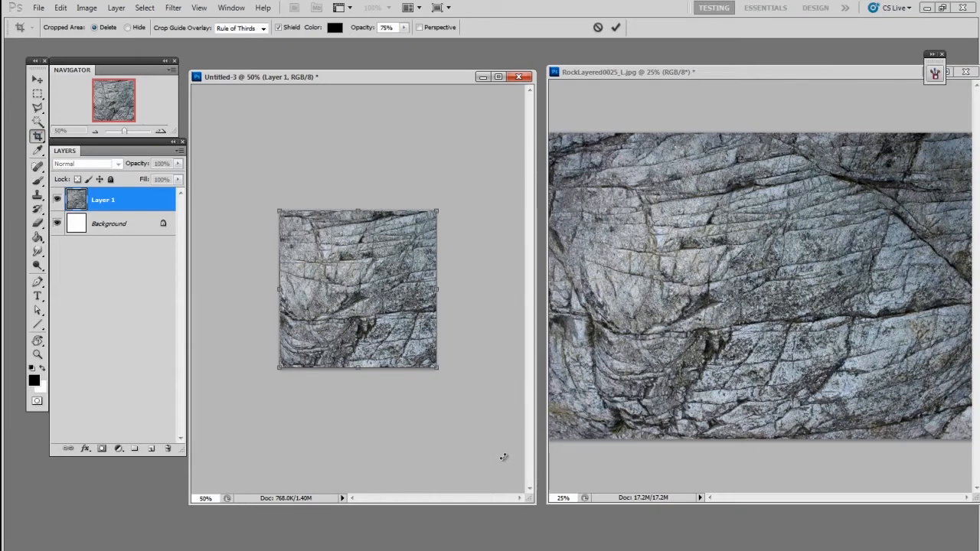
pyautogui.moveTo(499, 461)
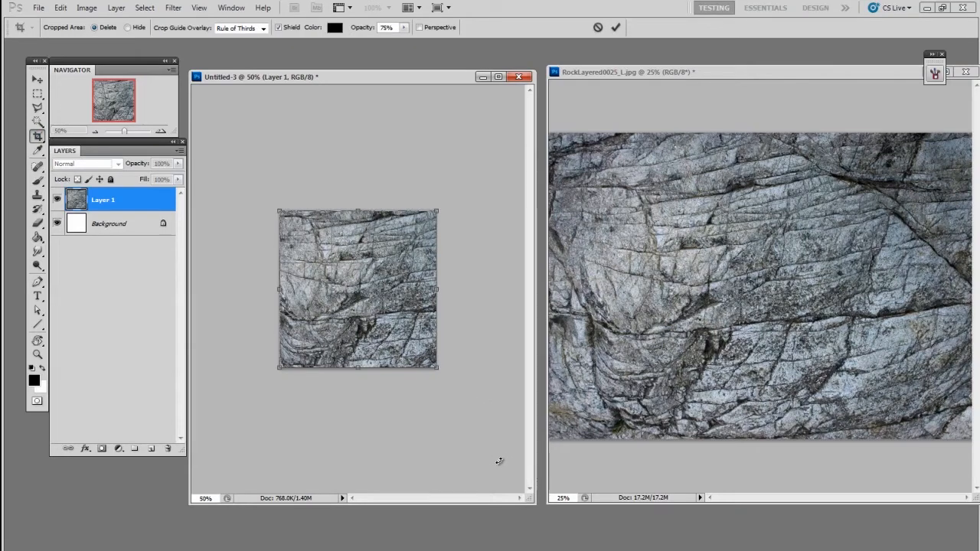
pyautogui.moveTo(495, 453)
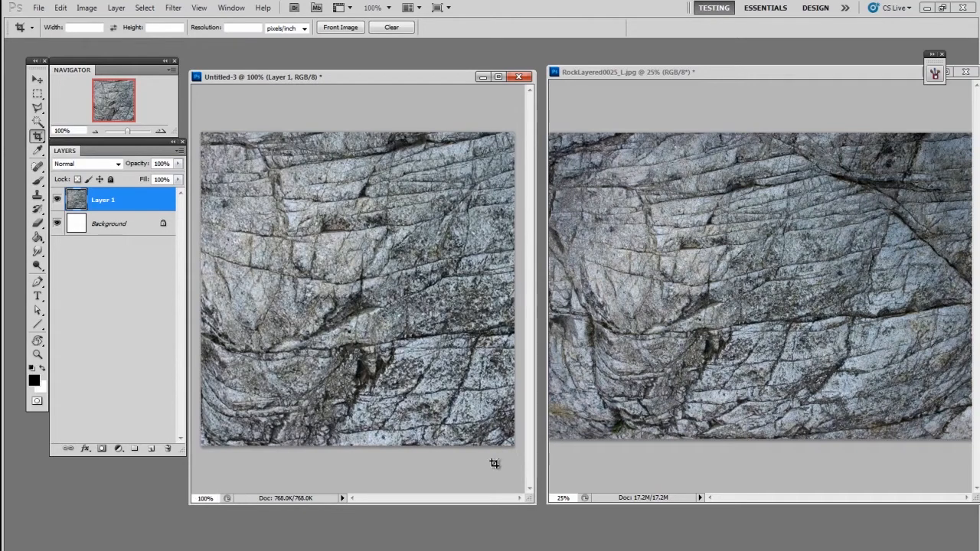
pyautogui.moveTo(496, 476)
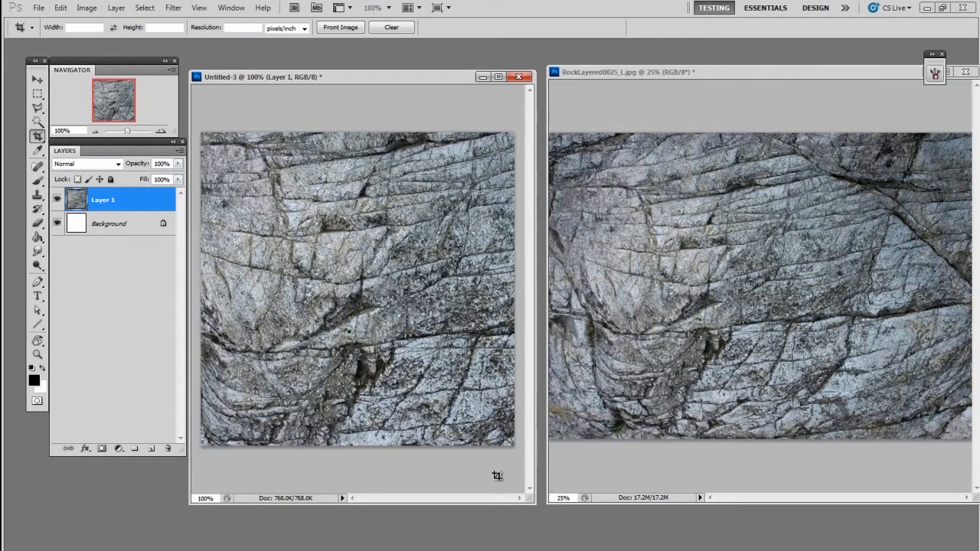
pyautogui.moveTo(404, 348)
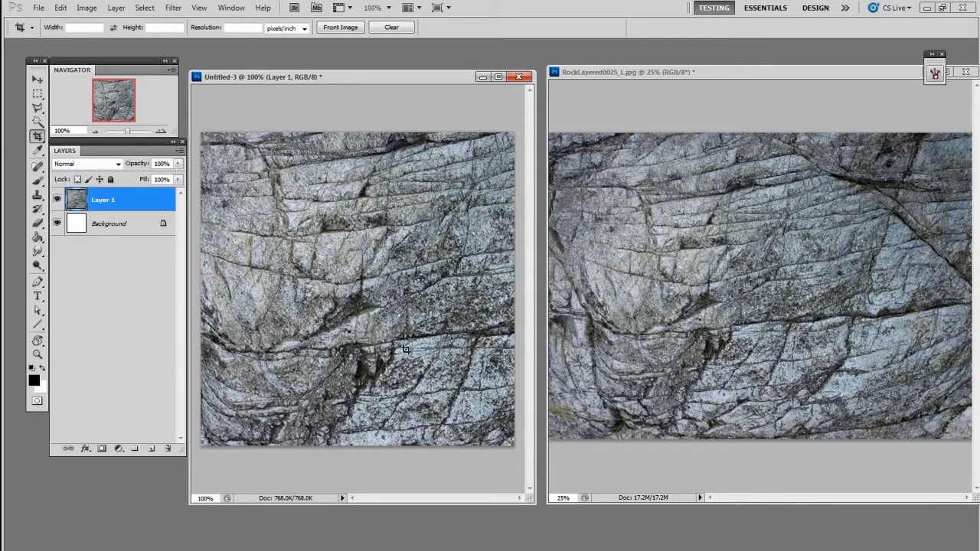
# - Open the Filter menu on the cropped rock canvas to pick the Offset filter
pyautogui.click(173, 8)
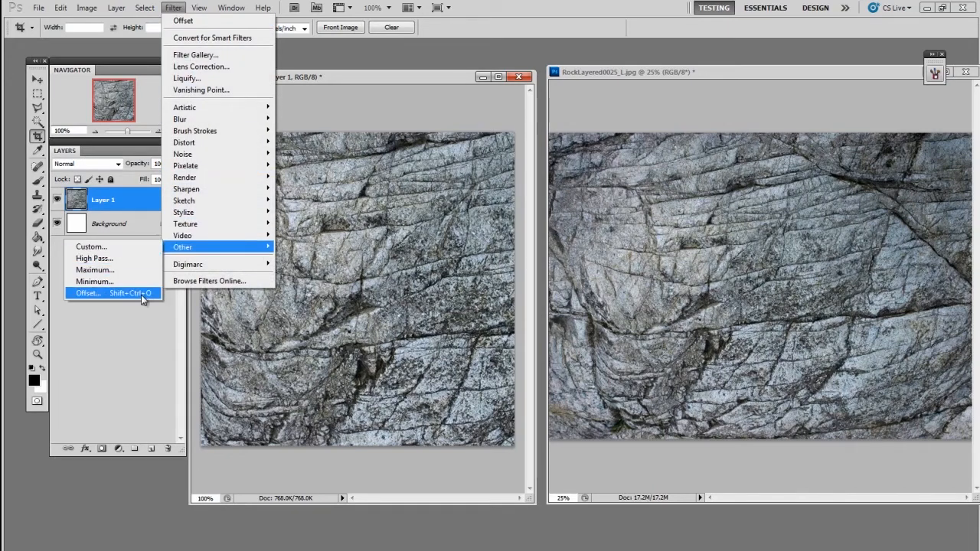
# - Offset the rock layer 100 pixels horizontally and vertically with Wrap Around
pyautogui.click(87, 293)
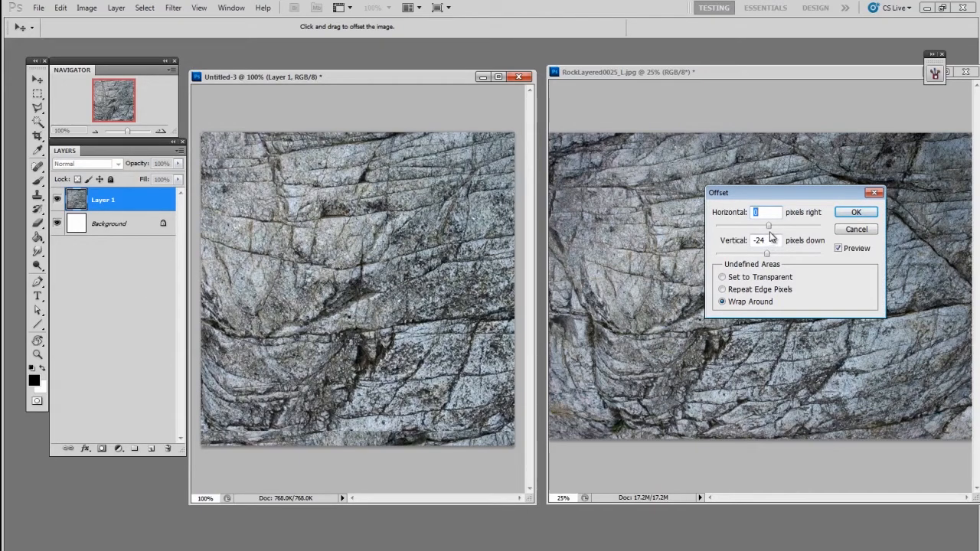
pyautogui.moveTo(819, 195)
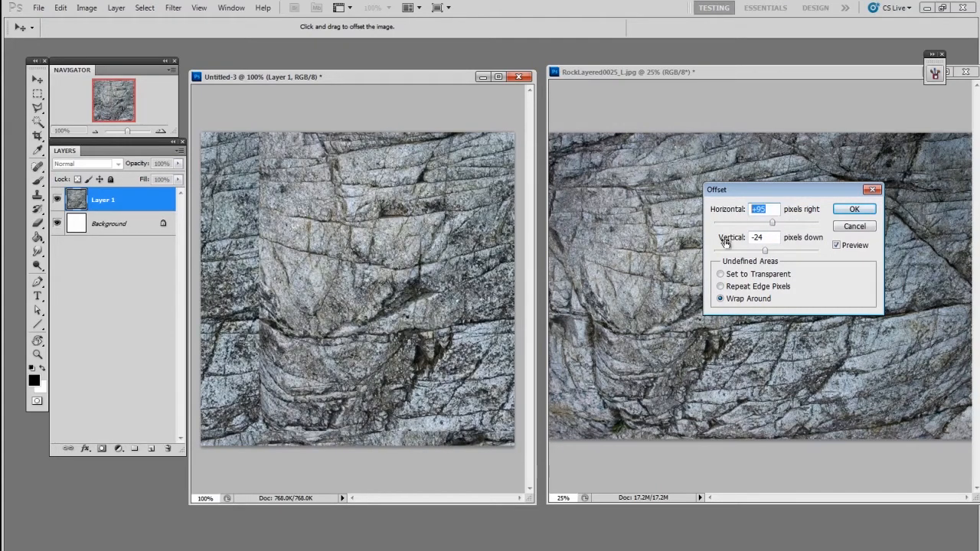
pyautogui.write('100')
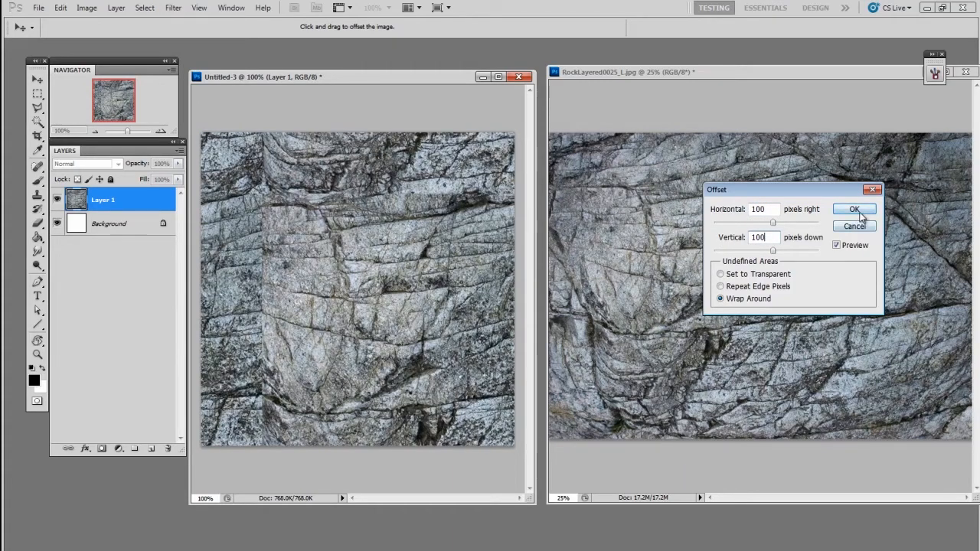
pyautogui.click(855, 209)
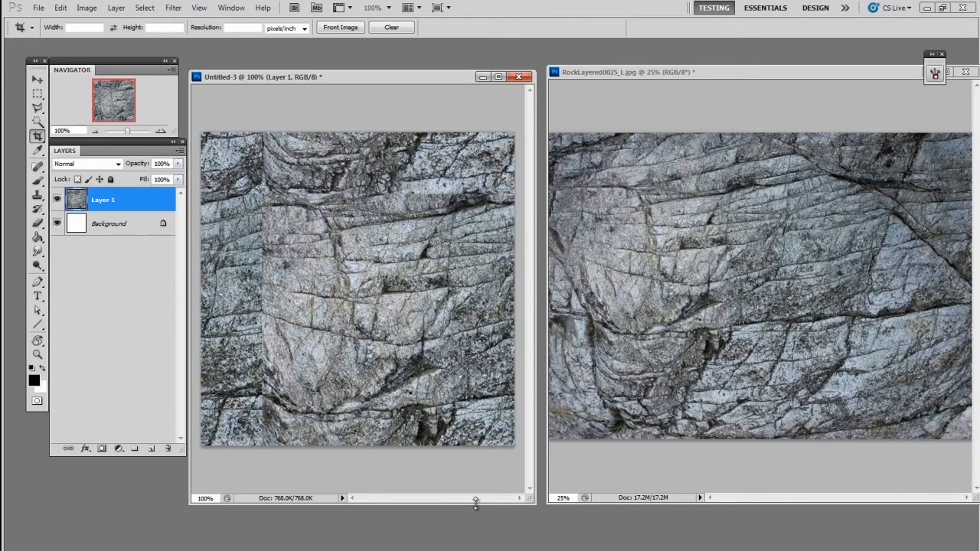
pyautogui.moveTo(427, 446)
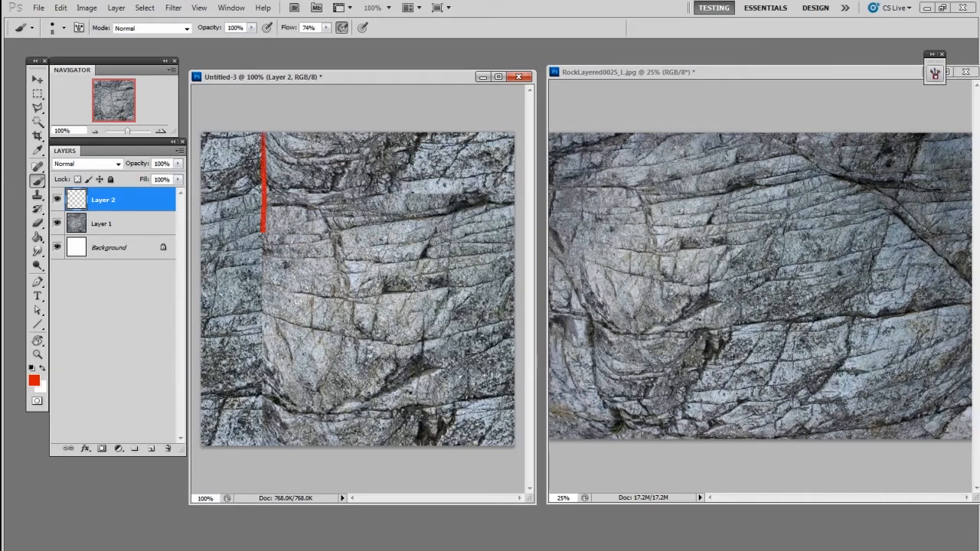
# - Trace the vertical and horizontal seams with red lines on separate layers, toggling their visibility
pyautogui.moveTo(262, 238); pyautogui.dragTo(262, 449)
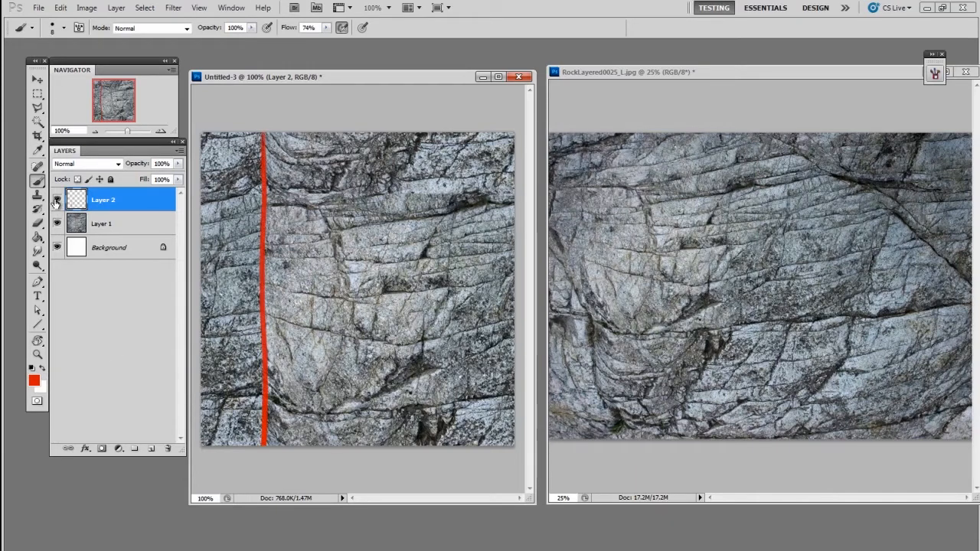
pyautogui.click(56, 200)
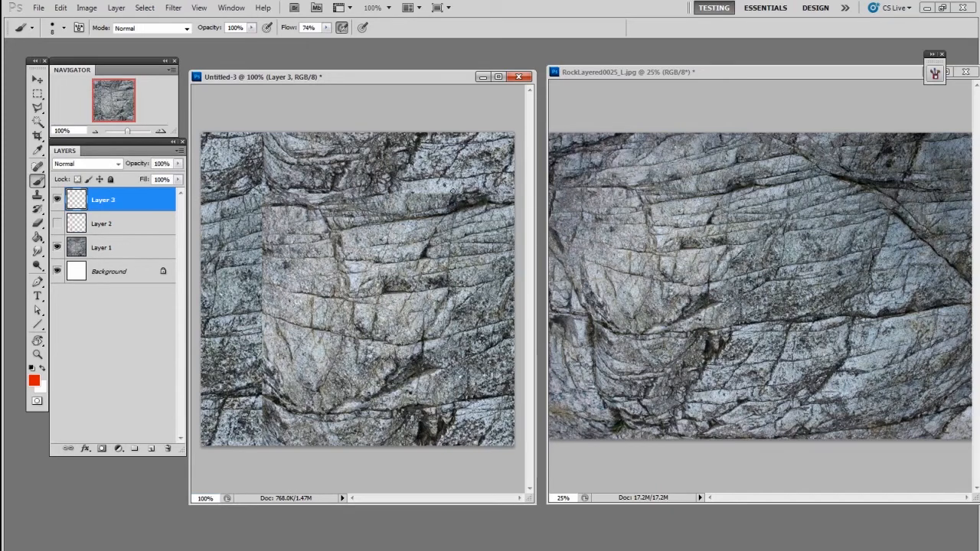
pyautogui.moveTo(203, 195); pyautogui.dragTo(514, 190)
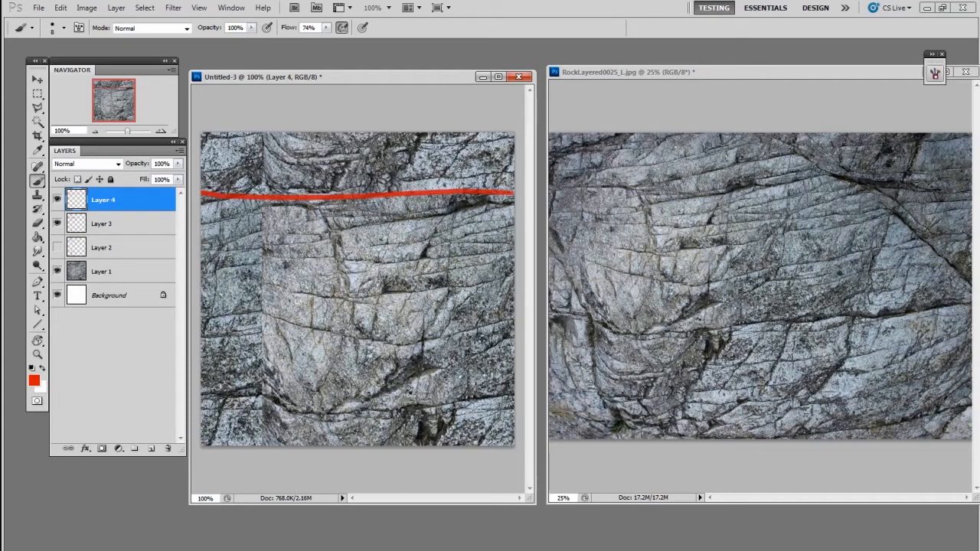
pyautogui.moveTo(414, 356); pyautogui.dragTo(413, 429)
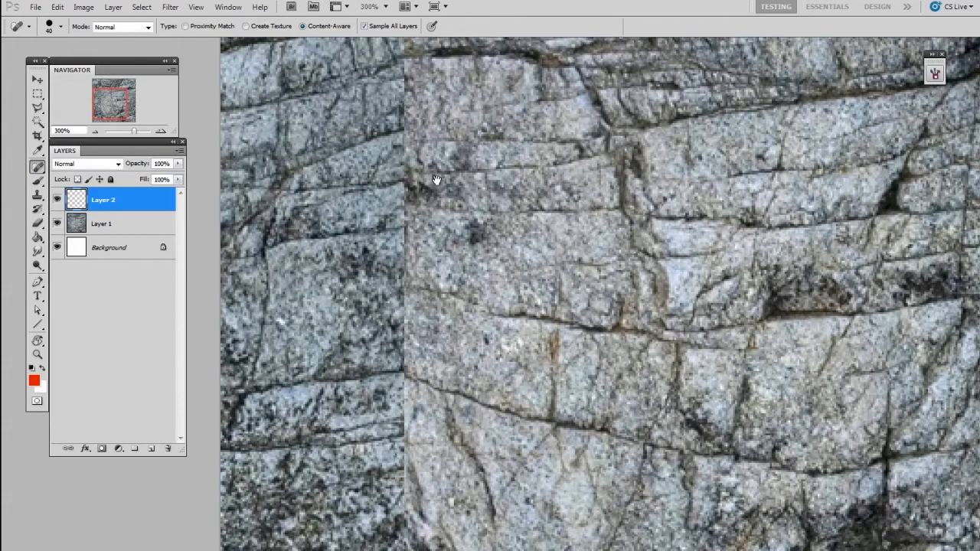
pyautogui.moveTo(406, 115)
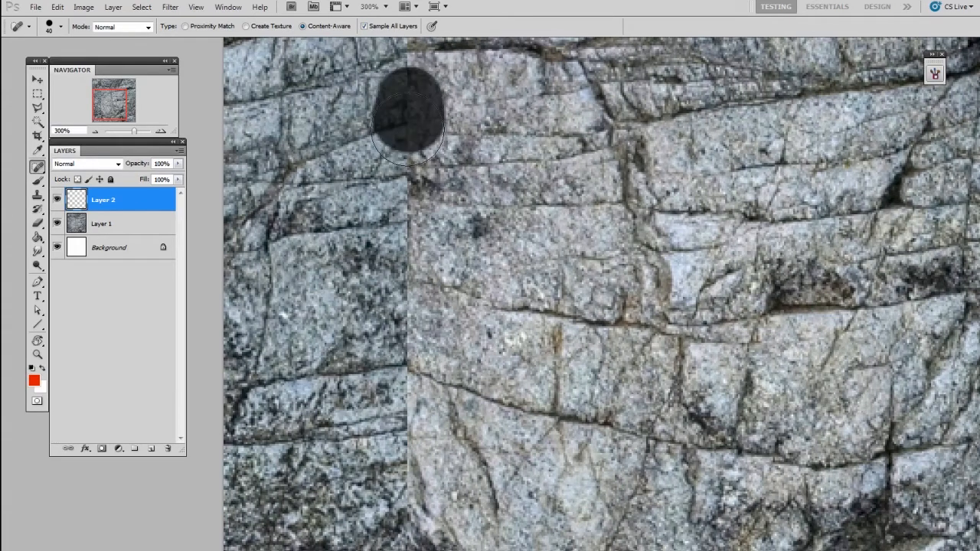
# - Content-aware heal along the vertical and horizontal seams on Layer 2, touching up leftover spots
pyautogui.moveTo(408, 123); pyautogui.dragTo(408, 550)
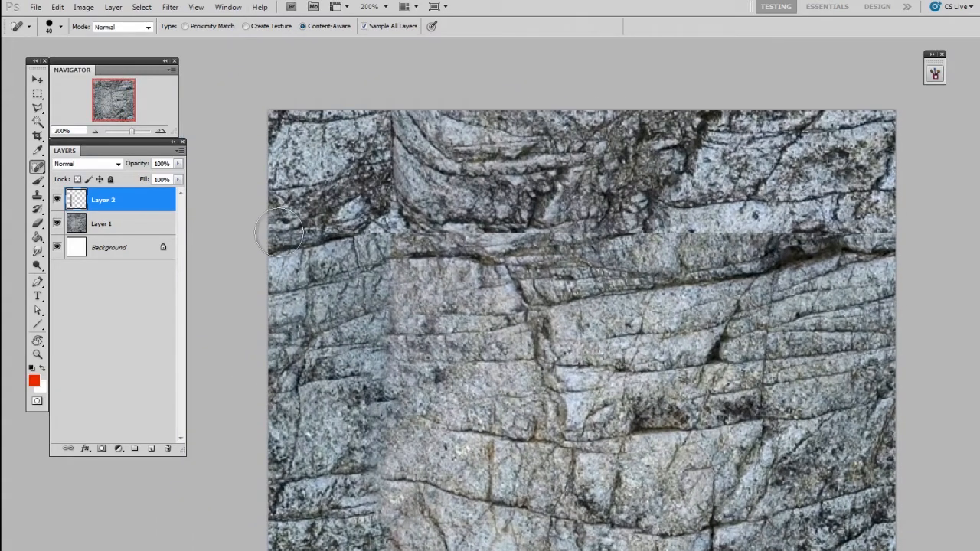
pyautogui.moveTo(280, 232); pyautogui.dragTo(858, 235)
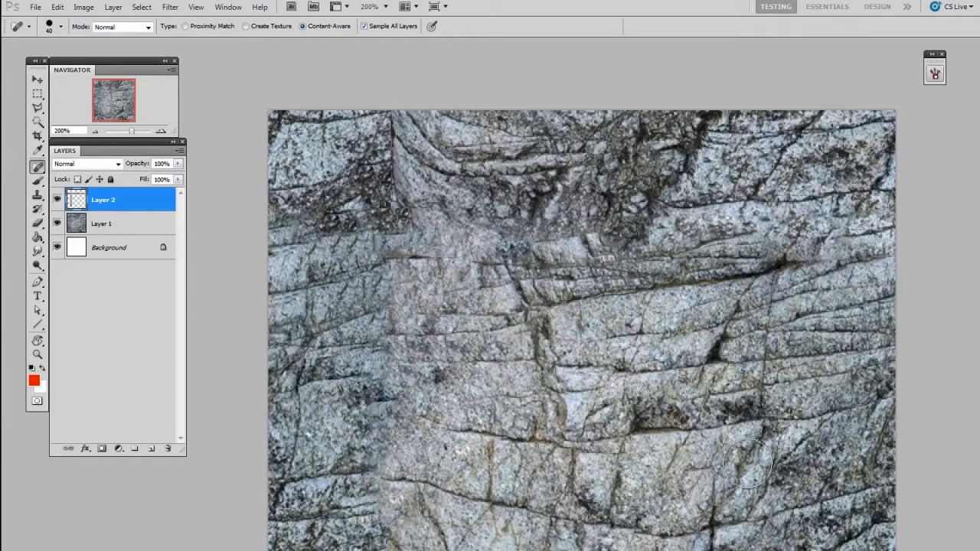
pyautogui.moveTo(745, 478)
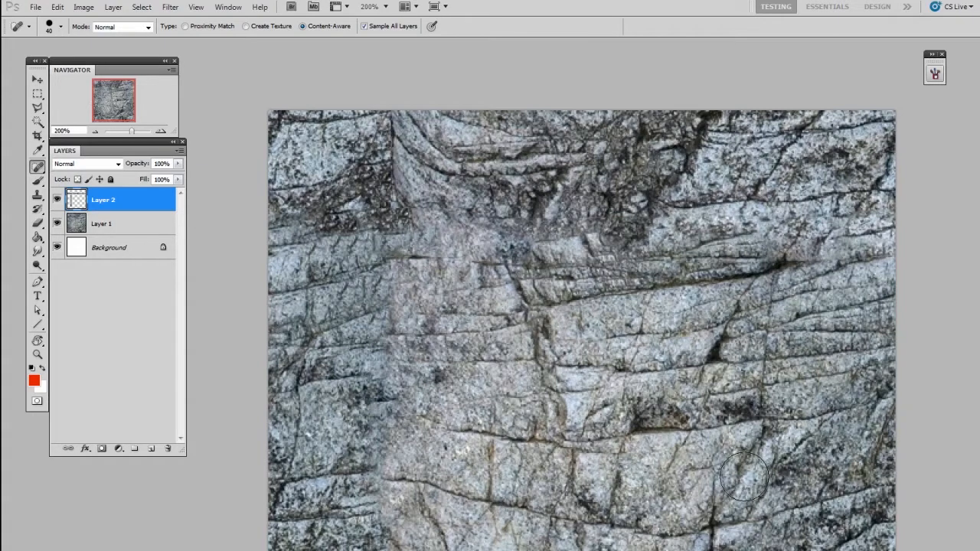
pyautogui.moveTo(391, 107)
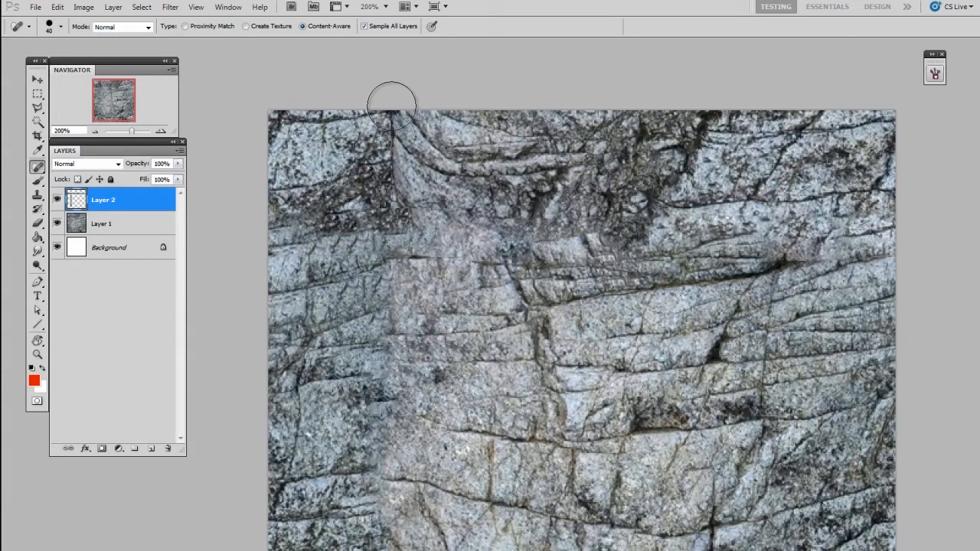
pyautogui.moveTo(392, 103); pyautogui.dragTo(392, 337)
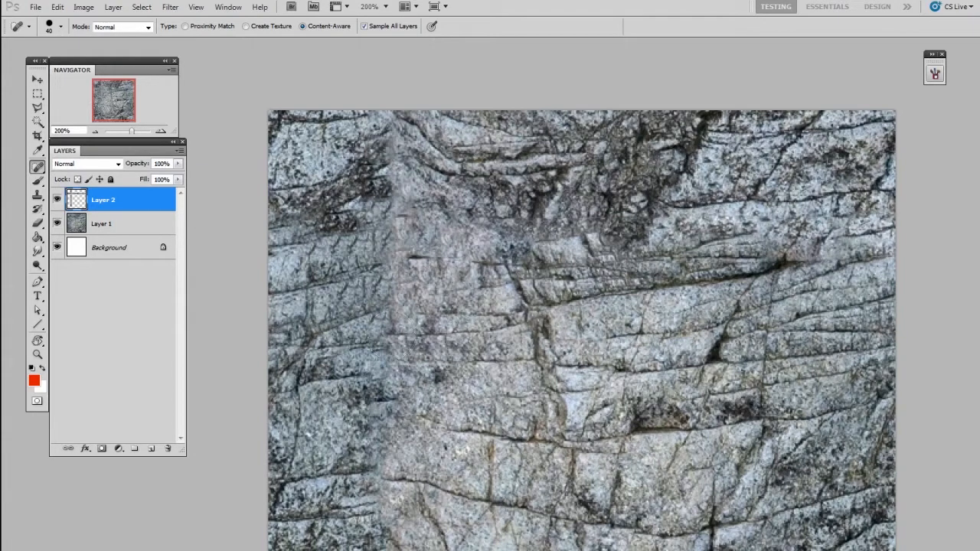
pyautogui.click(390, 333)
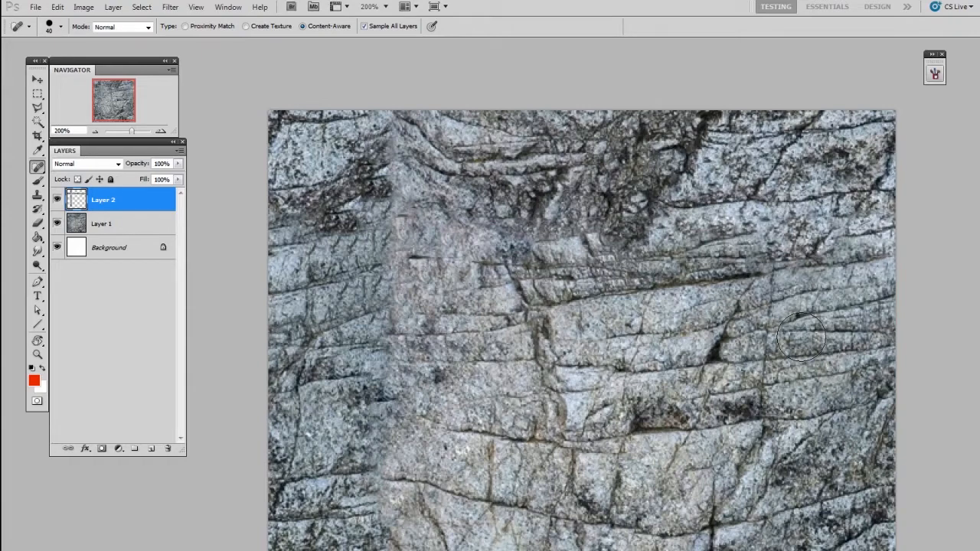
pyautogui.moveTo(749, 435)
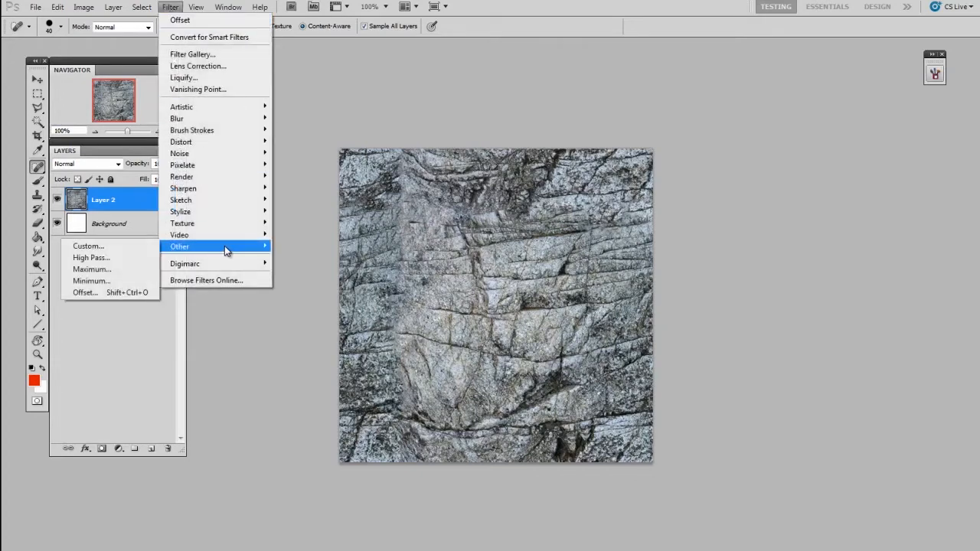
# - Re-offset the merged rock with Wrap Around so remaining seams sit centrally, and add a layer
pyautogui.click(84, 293)
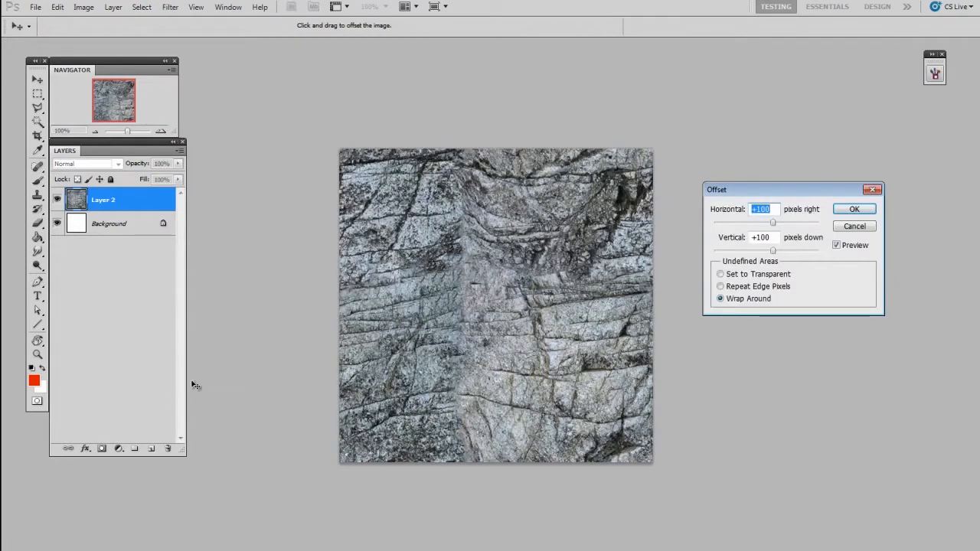
pyautogui.moveTo(793, 189); pyautogui.dragTo(791, 185)
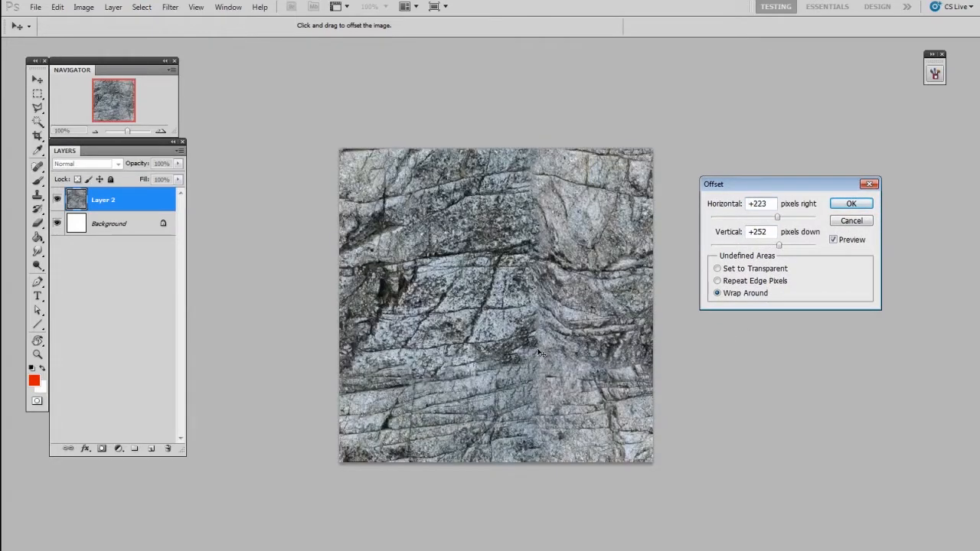
pyautogui.moveTo(540, 353); pyautogui.dragTo(536, 383)
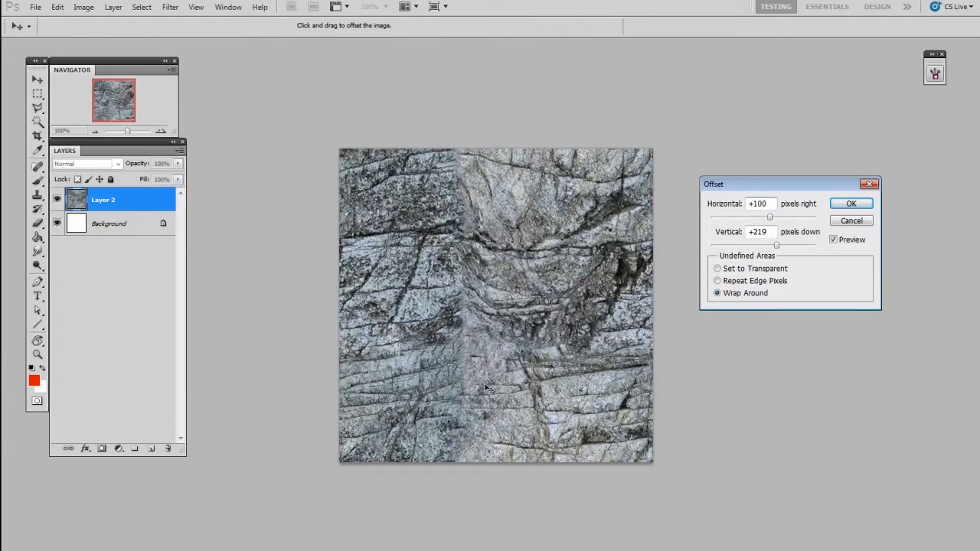
pyautogui.click(851, 203)
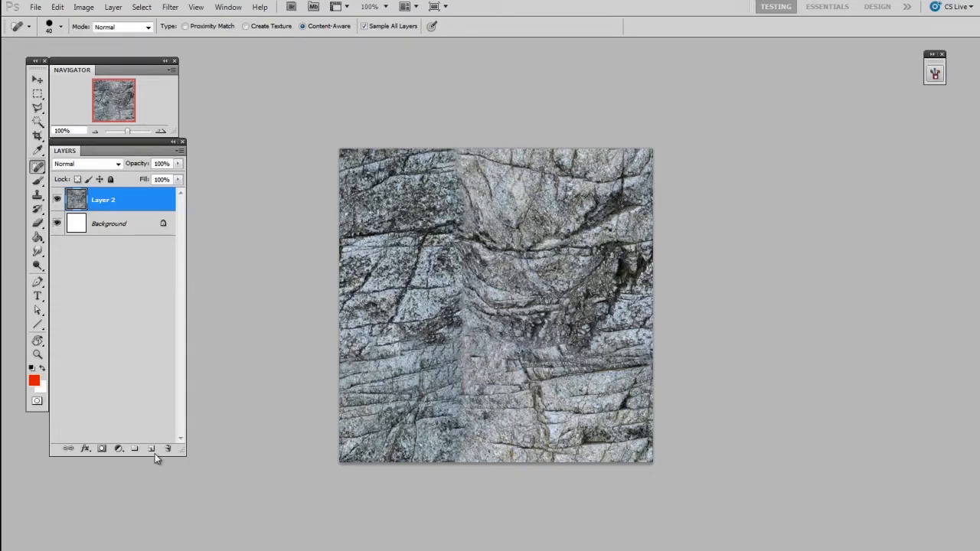
pyautogui.click(151, 449)
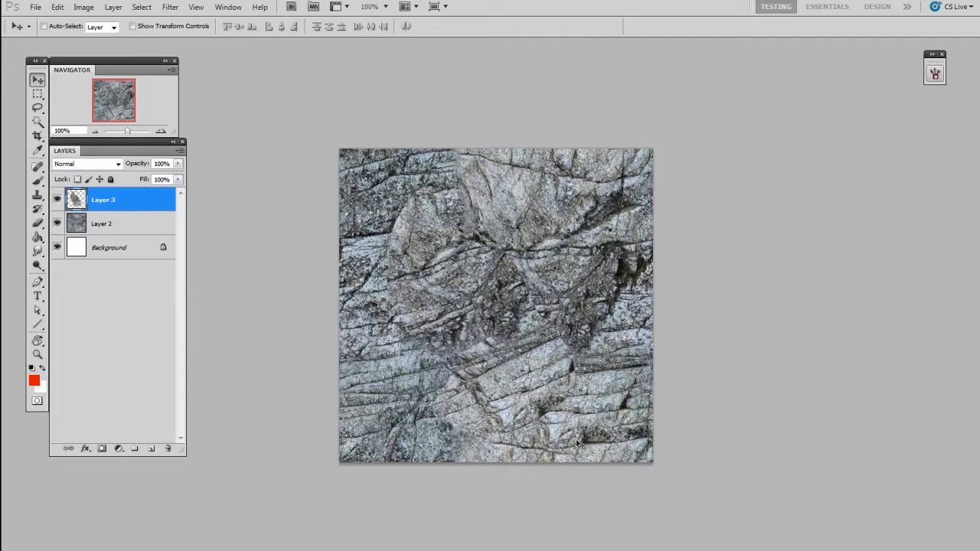
pyautogui.moveTo(590, 467)
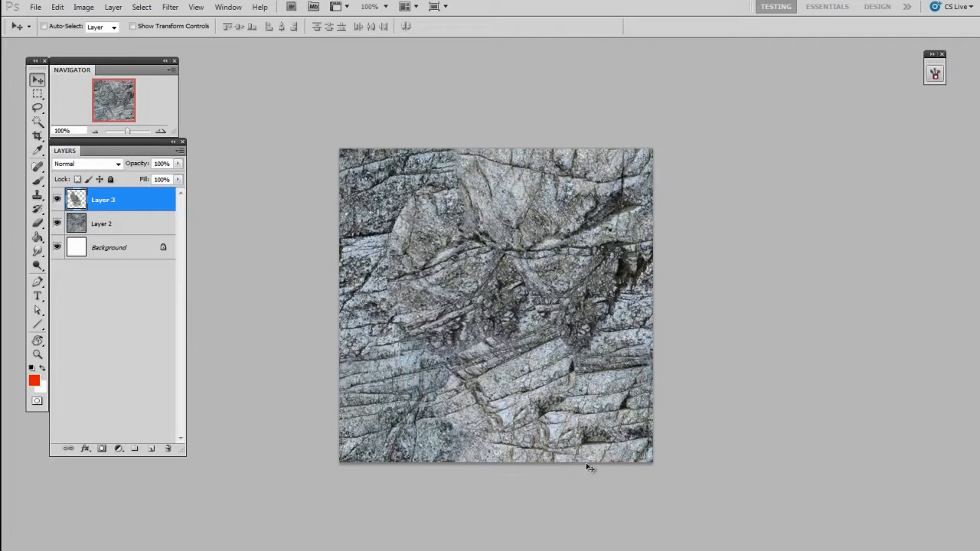
pyautogui.moveTo(580, 458)
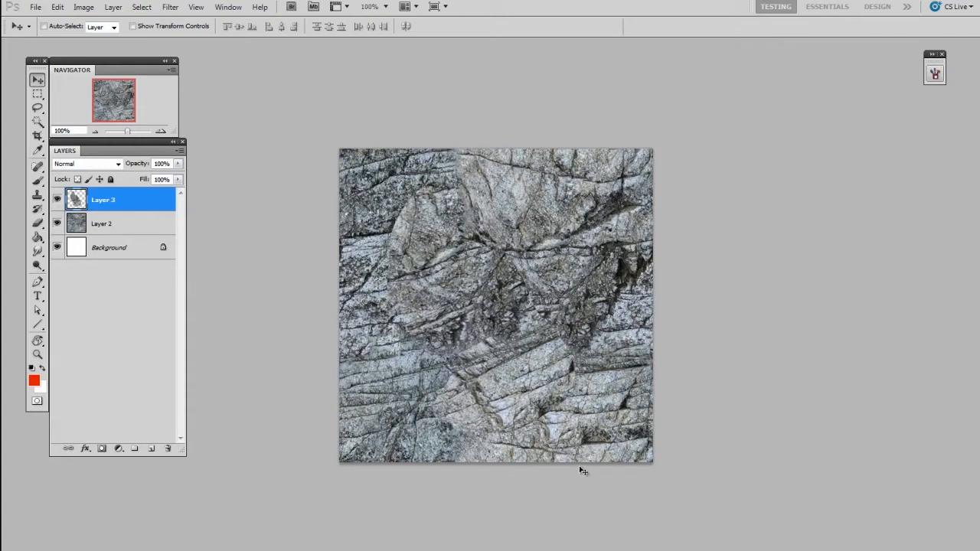
pyautogui.moveTo(607, 427)
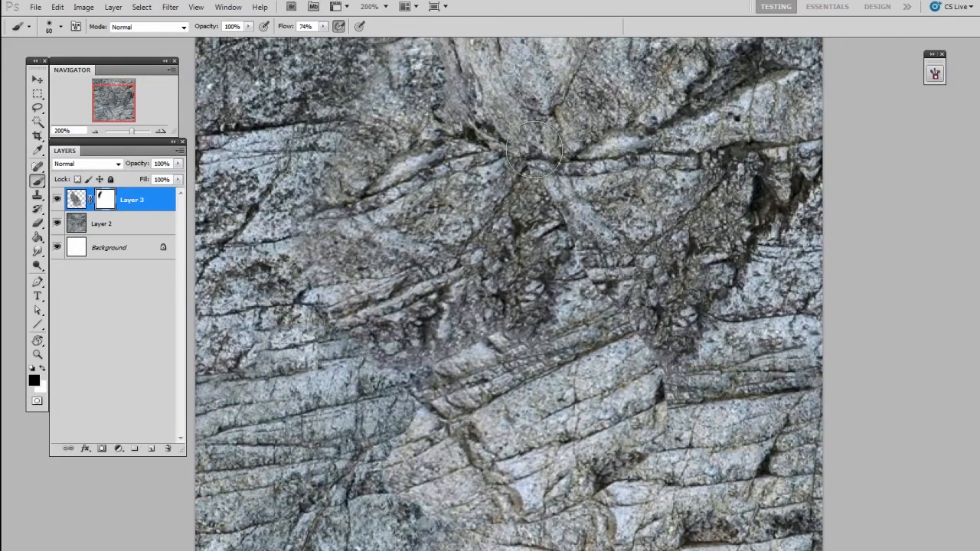
# - Paint black down the patch's layer mask to hide its hard edge
pyautogui.moveTo(536, 149); pyautogui.dragTo(536, 528)
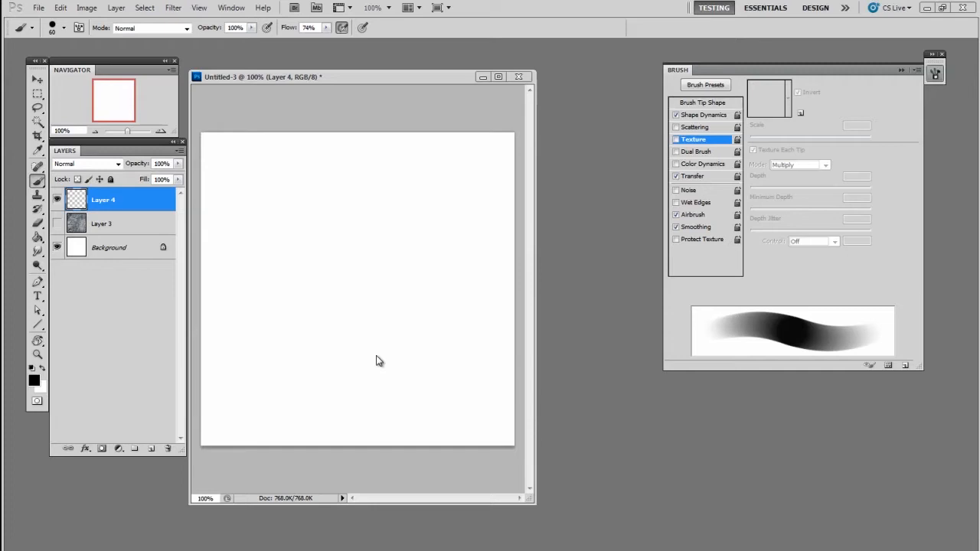
# - Paint a plain wavy stroke, then paint gritty strokes with the rock pattern brush texture
pyautogui.moveTo(245, 215); pyautogui.dragTo(360, 390)
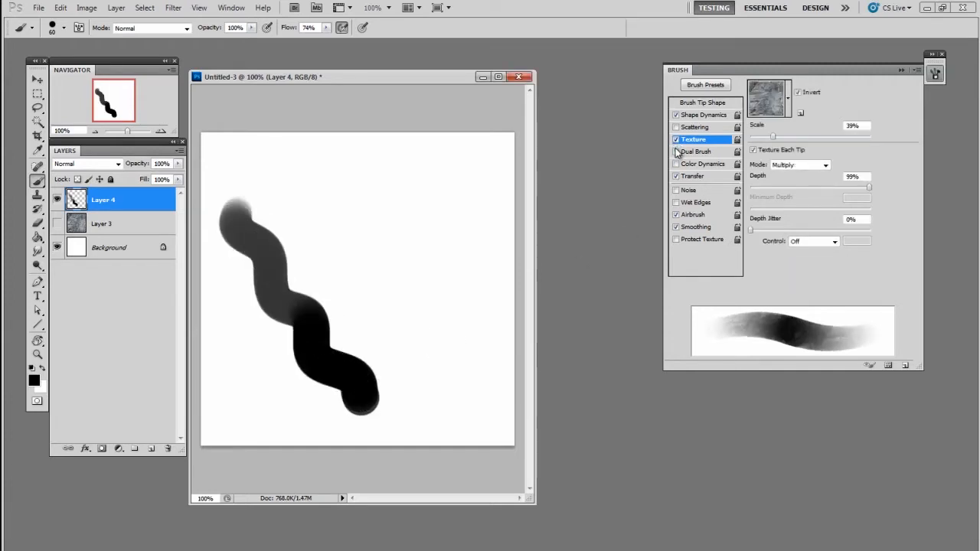
pyautogui.click(787, 99)
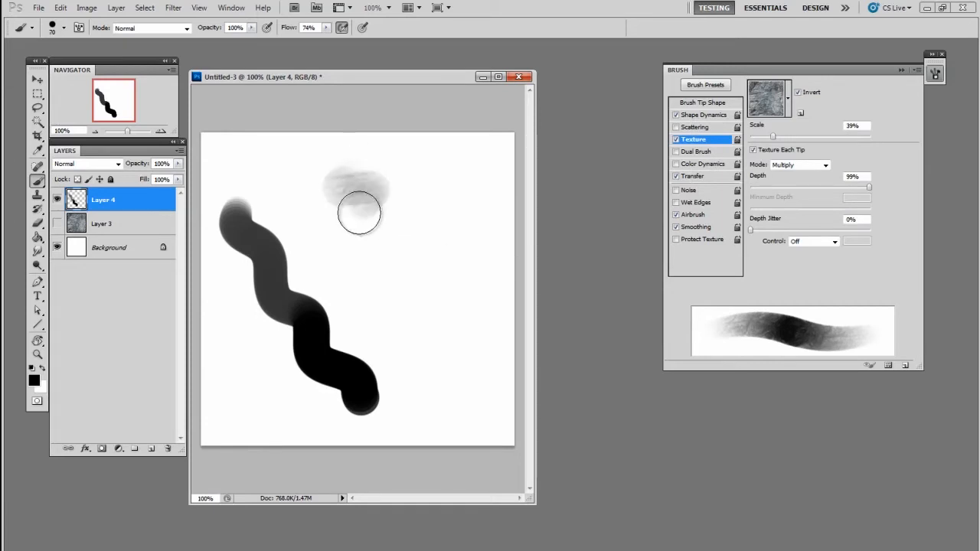
pyautogui.moveTo(358, 212); pyautogui.dragTo(471, 329)
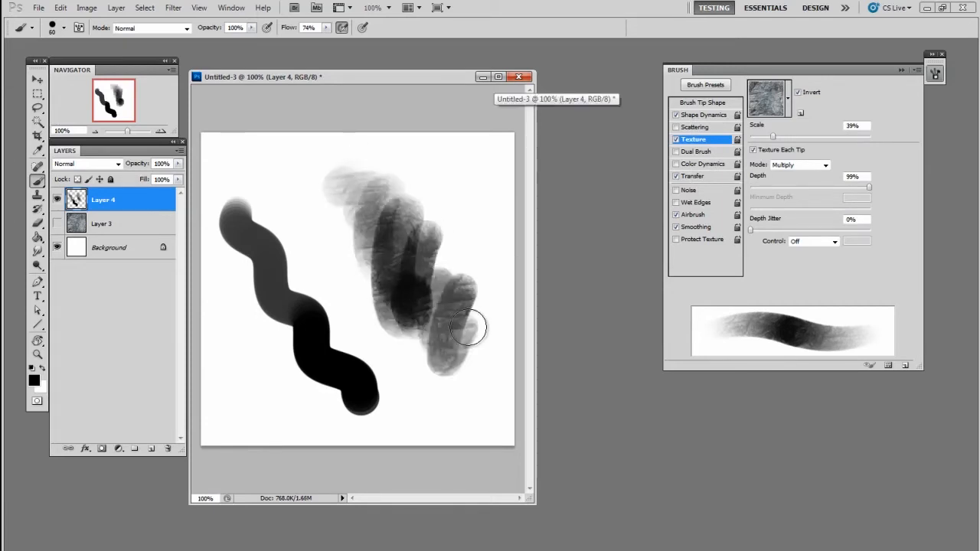
pyautogui.moveTo(467, 329); pyautogui.dragTo(440, 222)
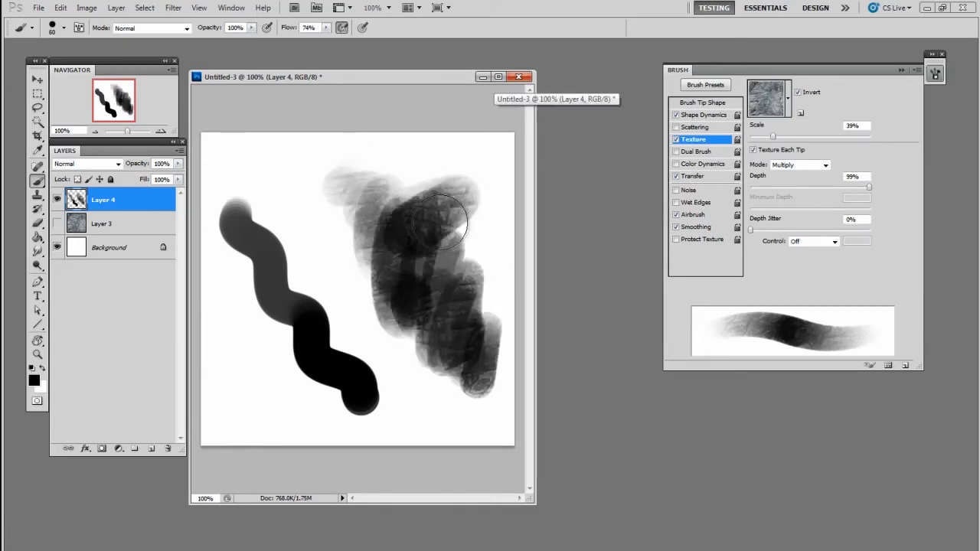